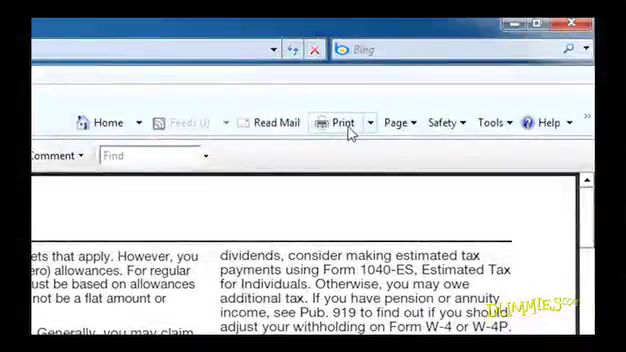
- Bring up the Print dialog for the W-4 page and continue into Page Setup
click(340, 124)
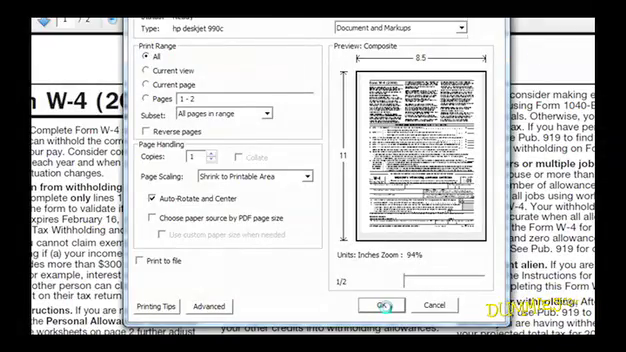
click(378, 304)
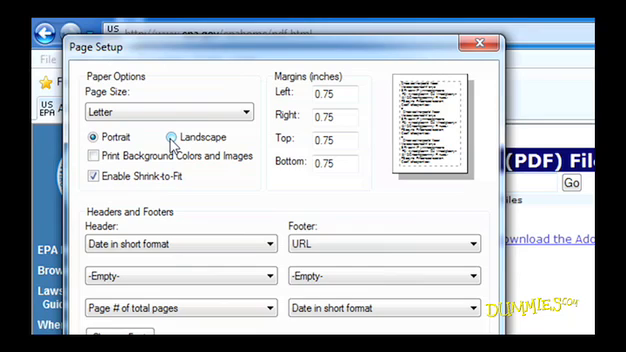
- Keep Portrait orientation (after trying Landscape) with 0.50 margins and apply the page setup
click(172, 136)
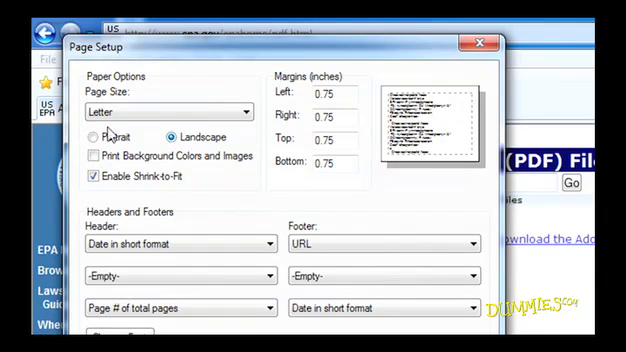
click(98, 136)
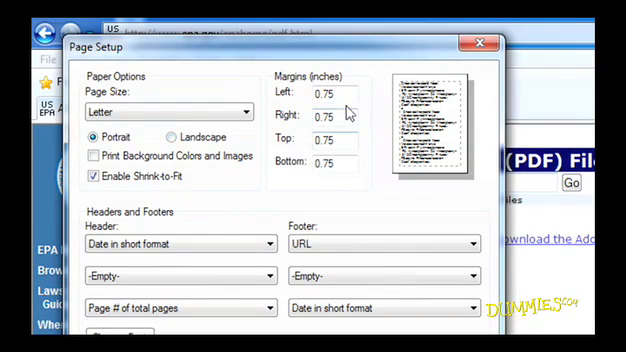
text(0.50)
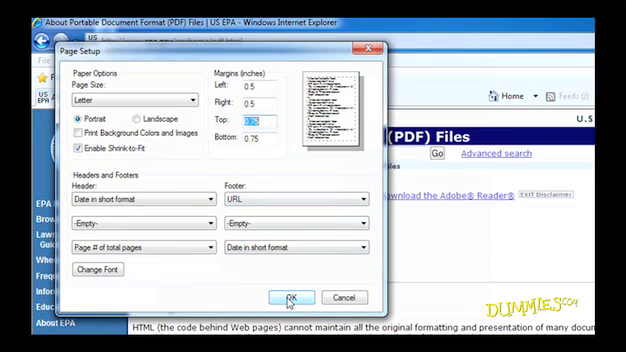
click(292, 296)
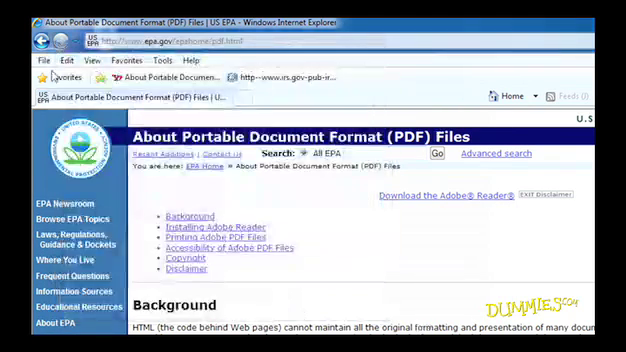
- Print only page 2, four copies, to the hp deskjet 990c
click(40, 60)
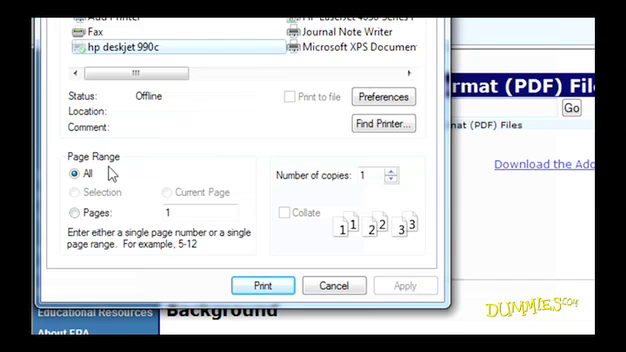
click(74, 212)
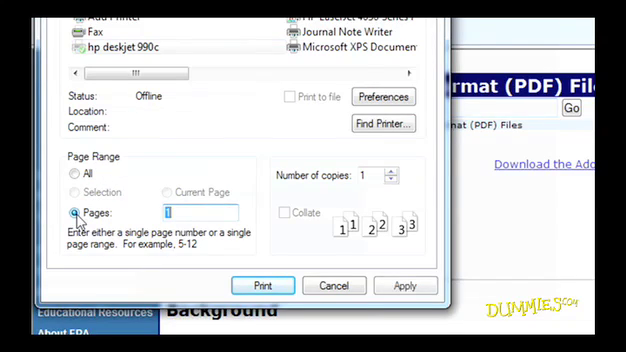
text(2)
click(370, 174)
text(4)
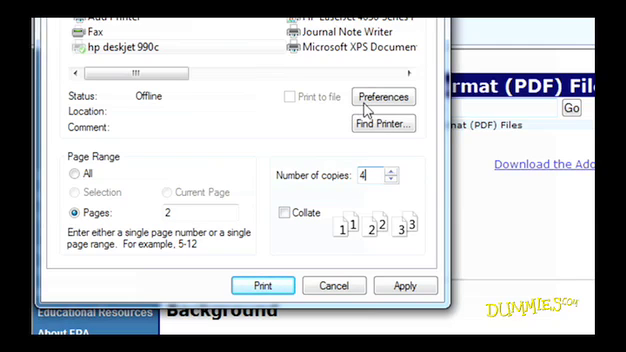
click(382, 96)
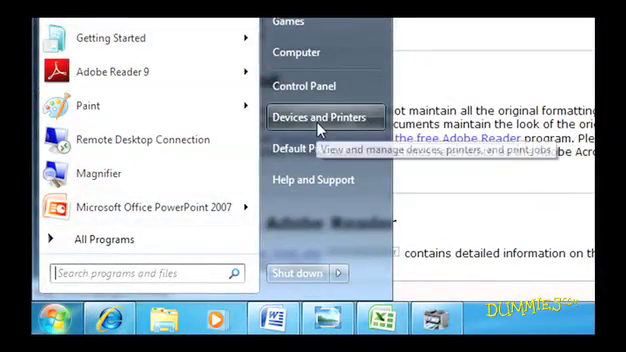
- From Devices and Printers, view the hp deskjet 990c queue and cancel the queued document
click(322, 116)
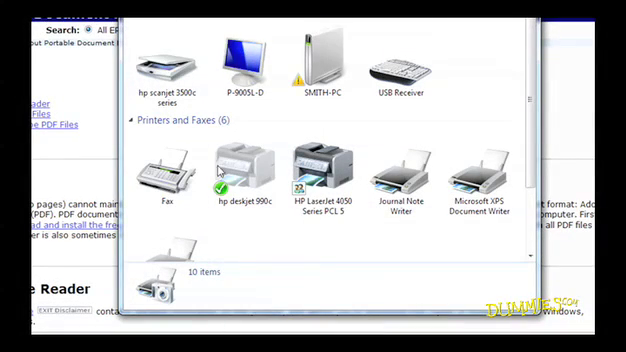
right_click(238, 164)
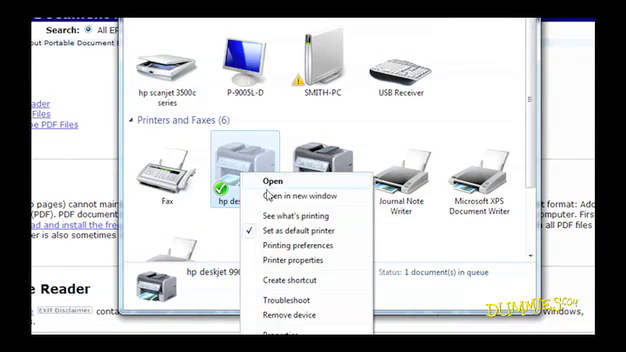
click(266, 182)
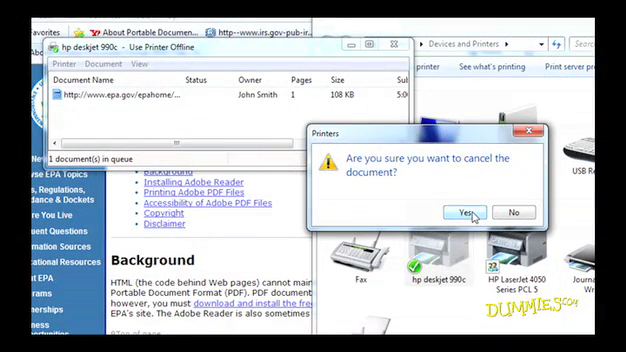
click(454, 212)
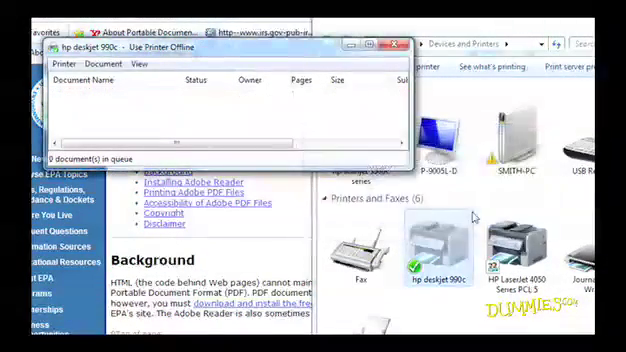